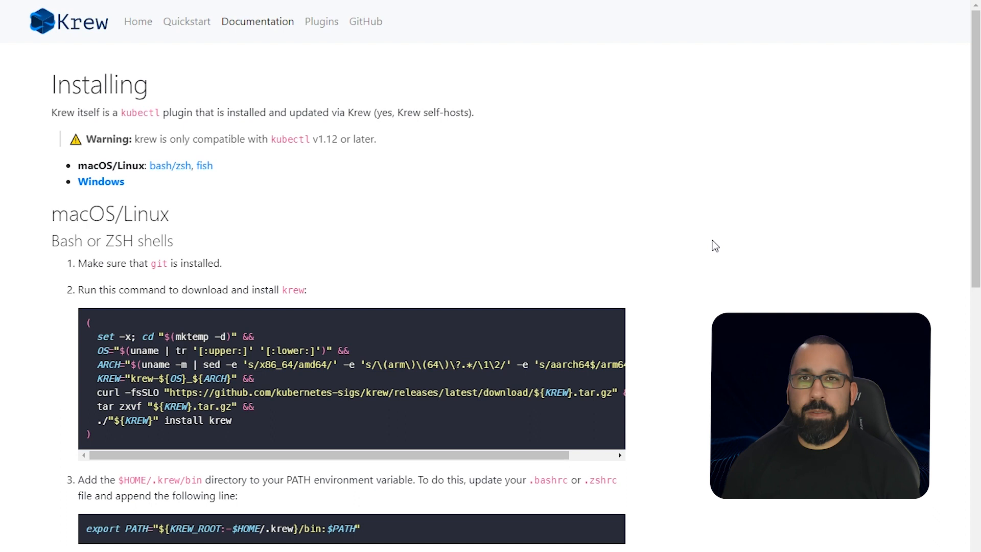
mouse_move(703, 269)
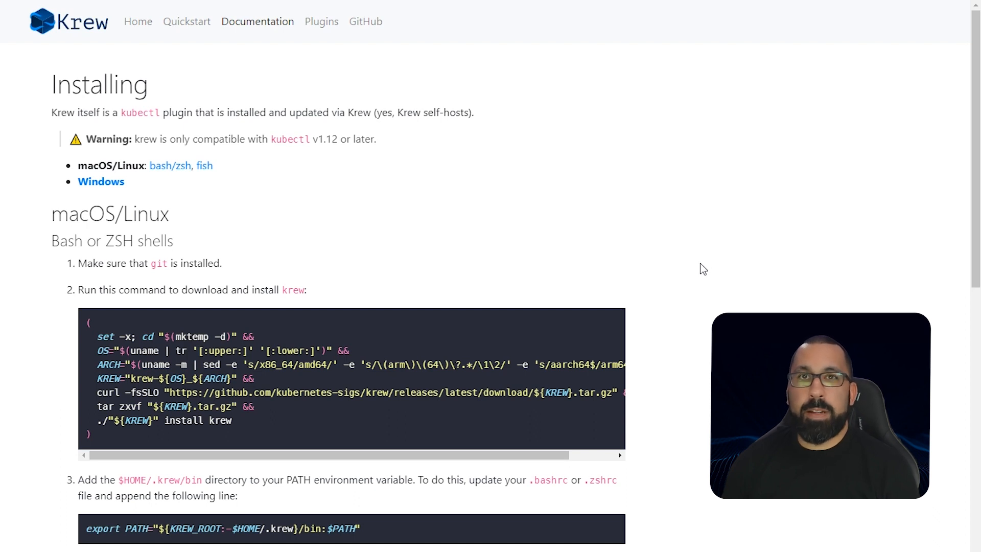
mouse_move(706, 264)
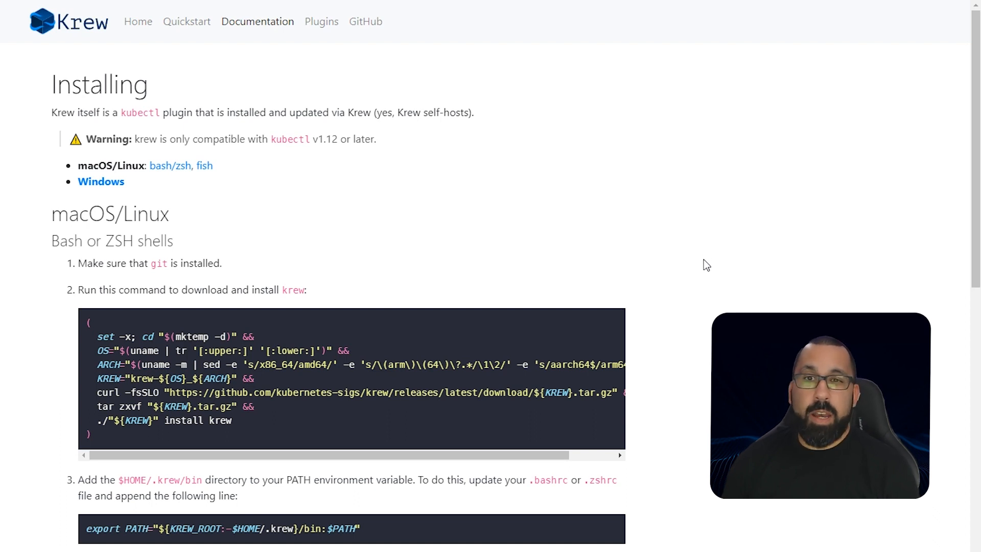
mouse_move(676, 255)
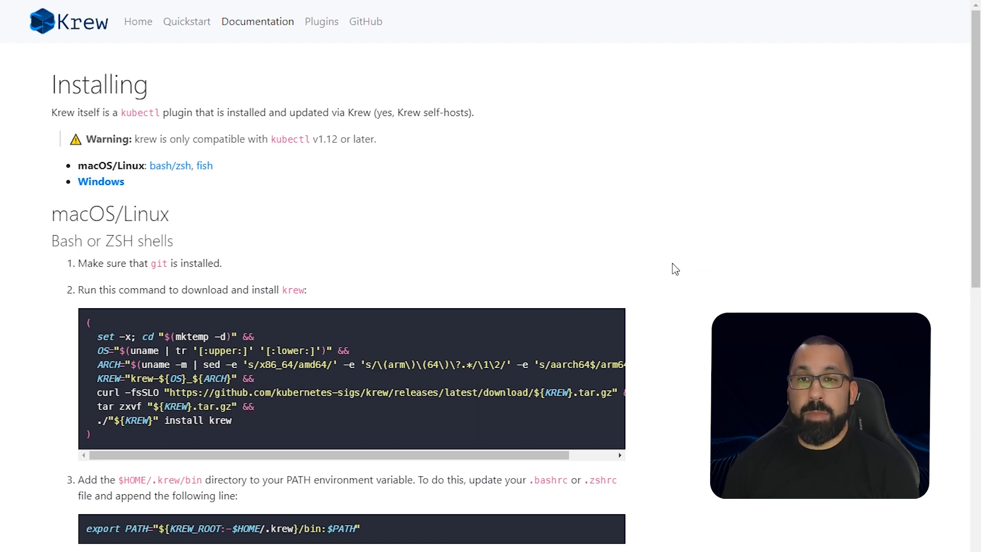
mouse_move(423, 224)
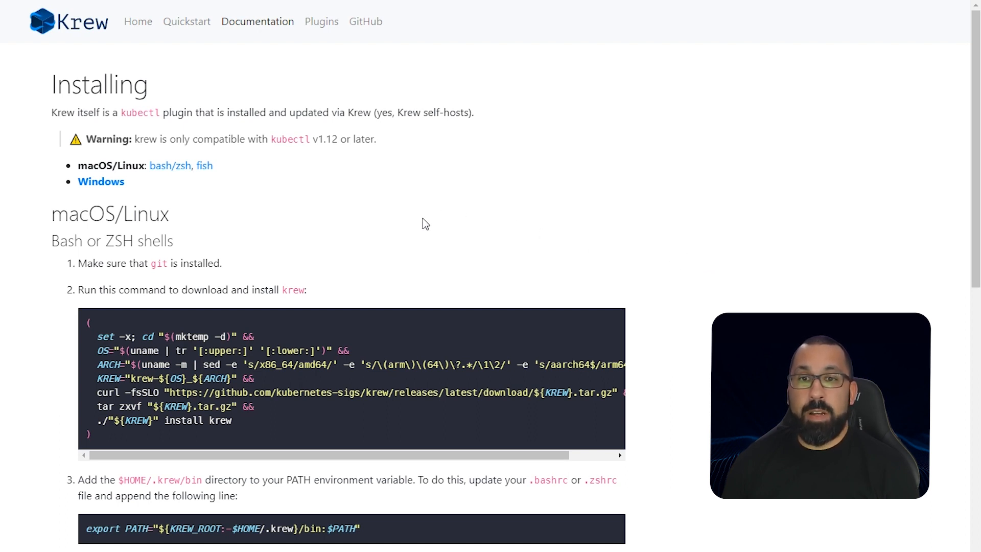
Step: Scroll through the Krew install output, then clear the terminal to a fresh prompt
scroll(down, 3)
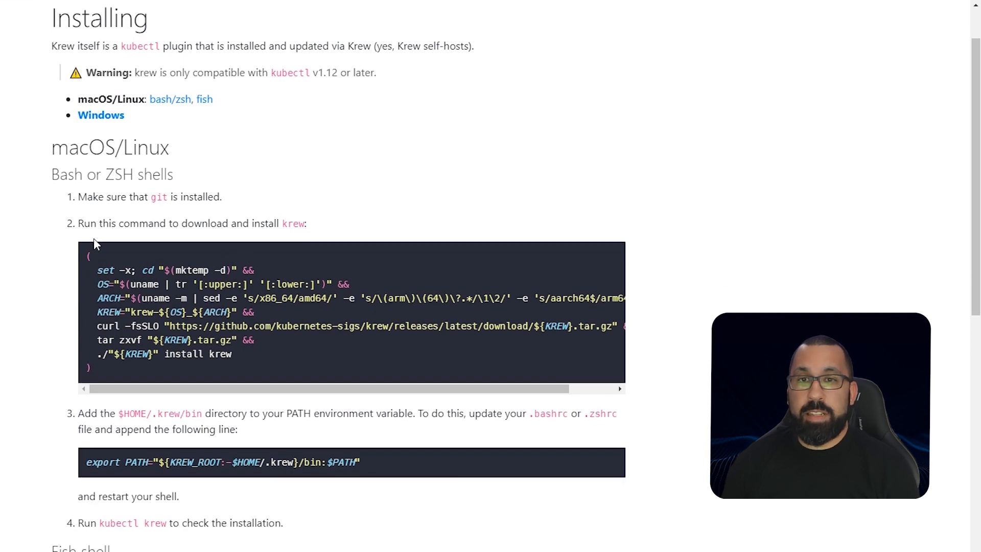
mouse_move(125, 264)
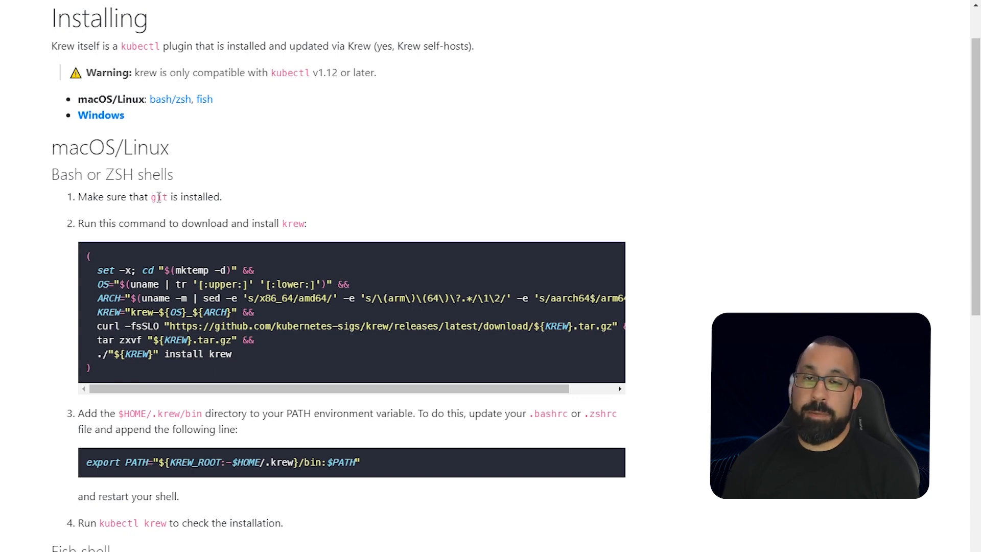
mouse_move(148, 370)
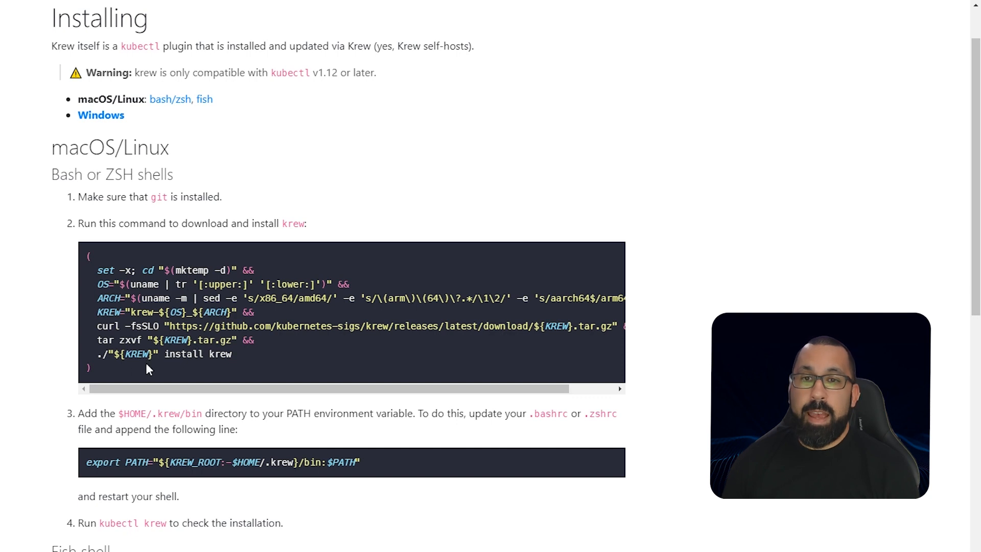
mouse_move(213, 354)
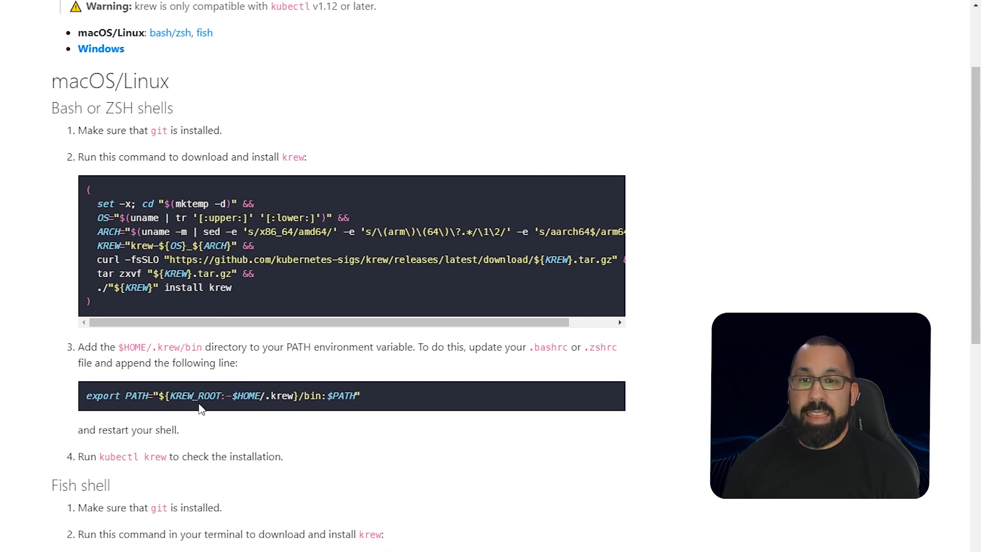
mouse_move(507, 344)
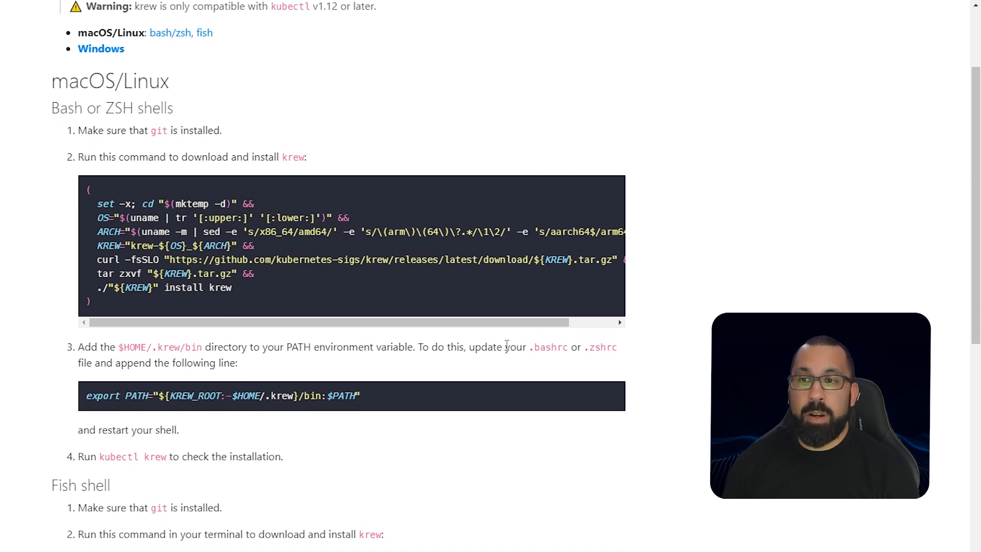
mouse_move(601, 349)
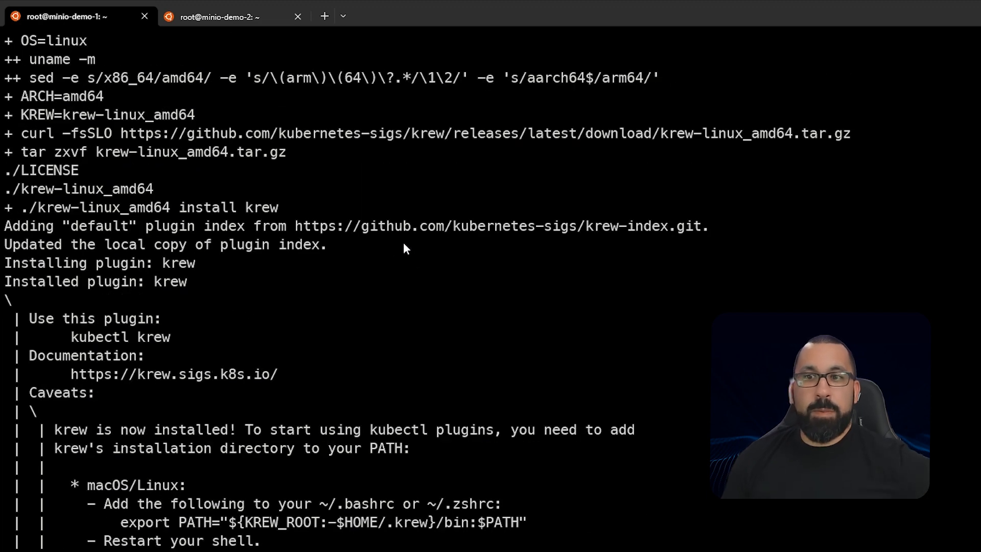
mouse_move(420, 276)
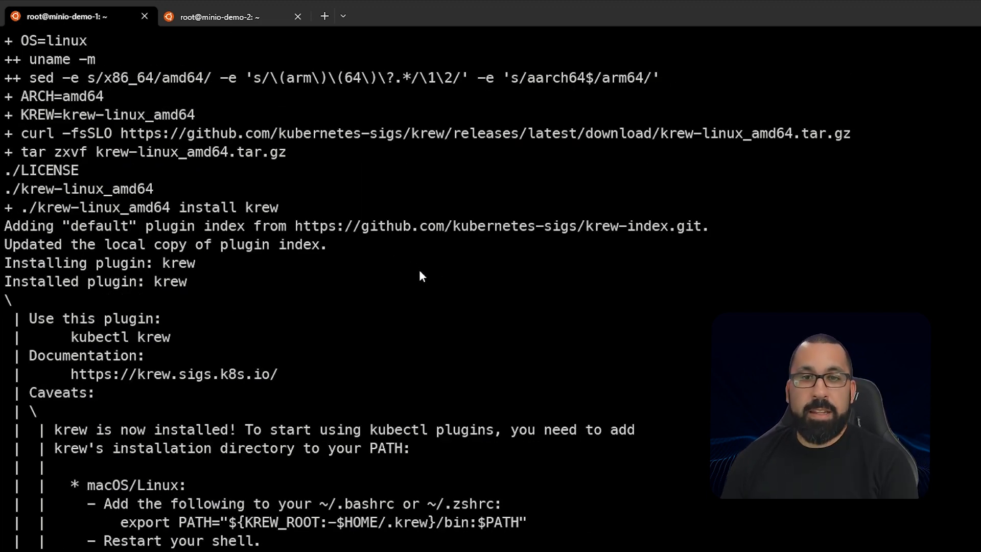
scroll(down, 3)
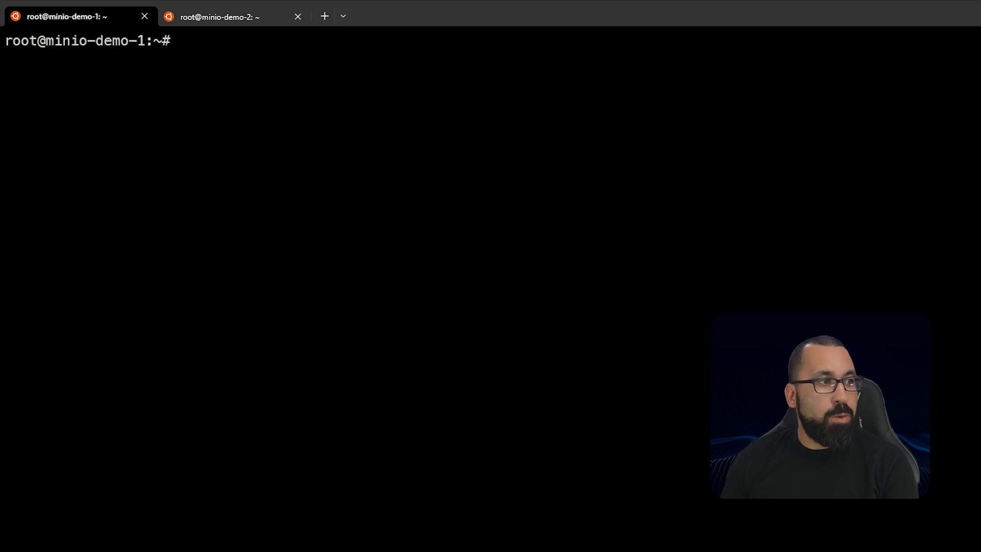
Step: Edit ~/.bashrc in nano to append the Krew PATH export line, then save and exit
text(nano ~/)
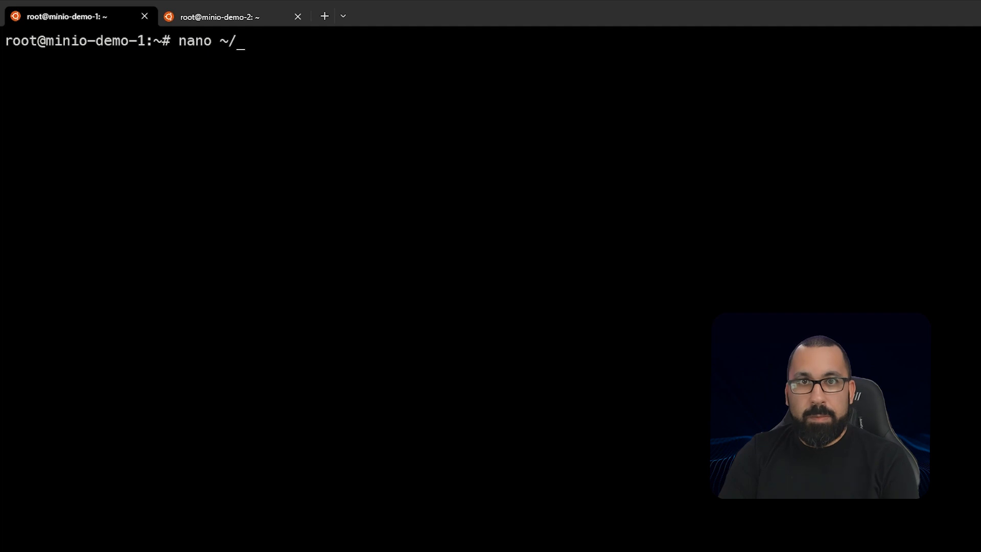
text(.bashrc)
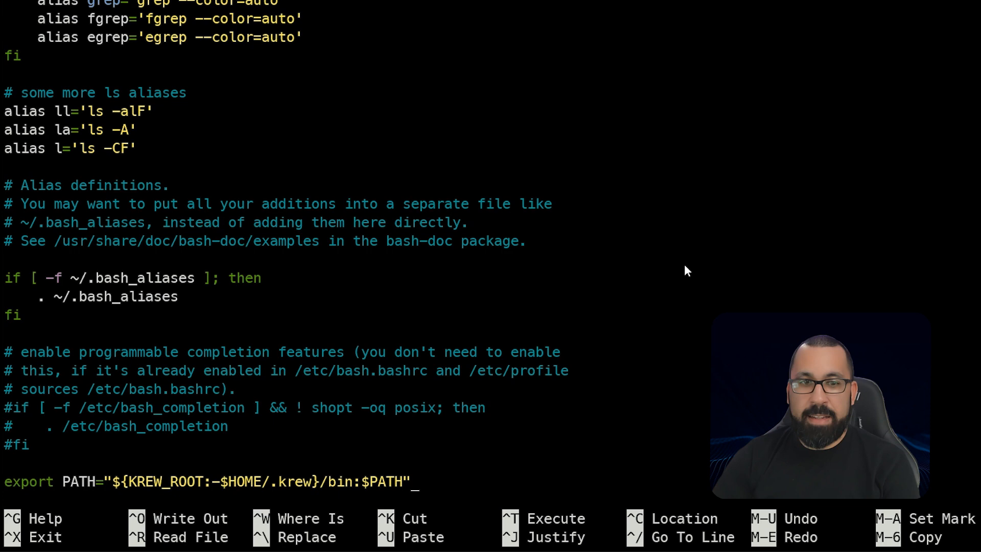
mouse_move(190, 485)
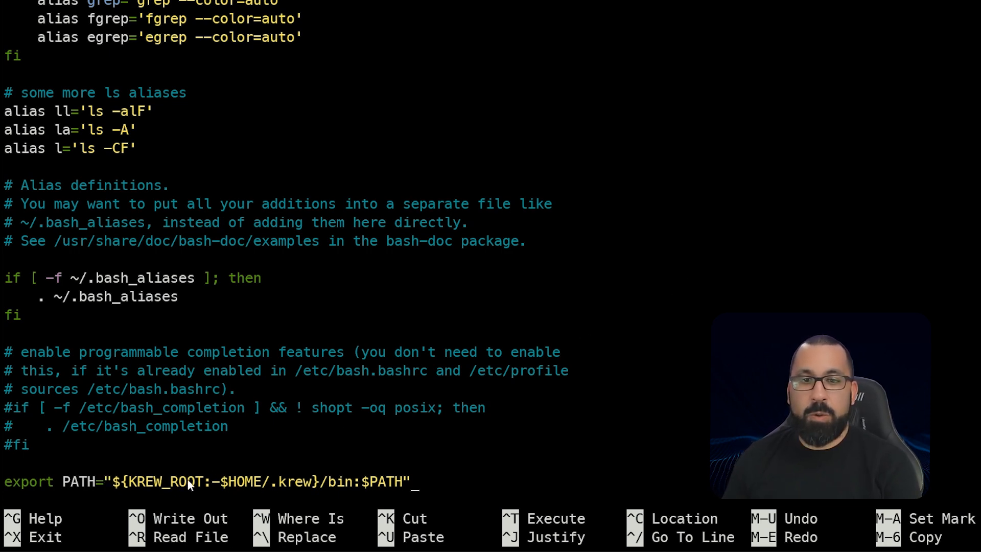
mouse_move(343, 485)
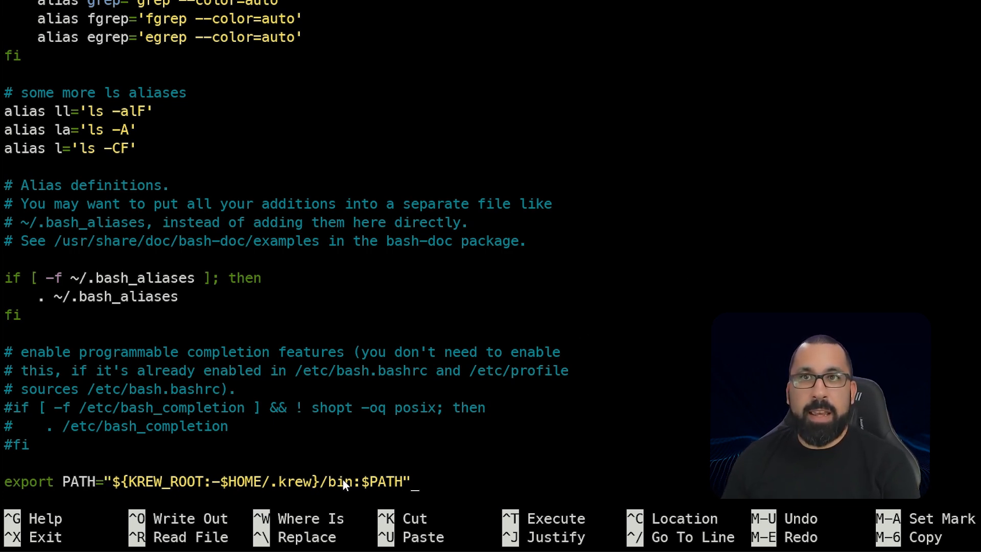
mouse_move(491, 450)
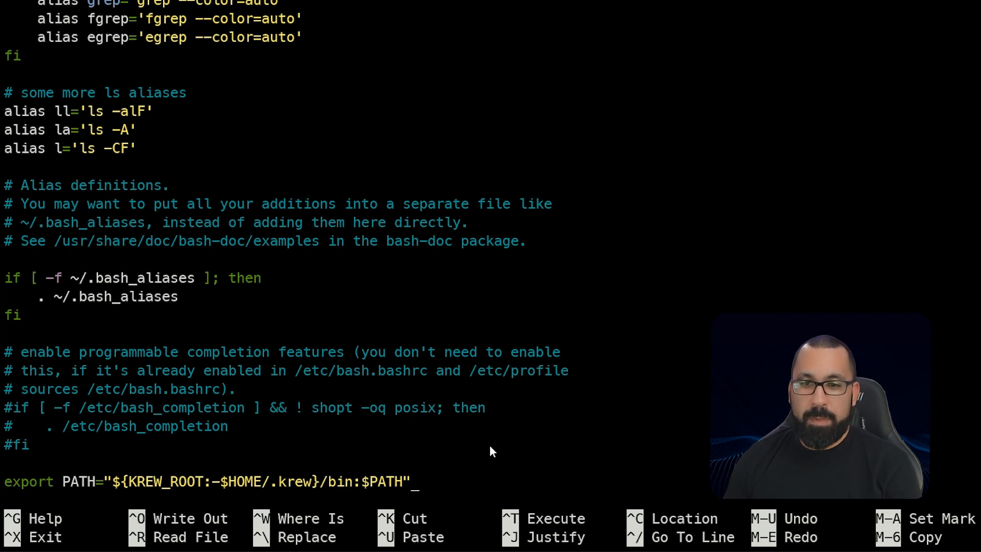
key(ctrl+x)
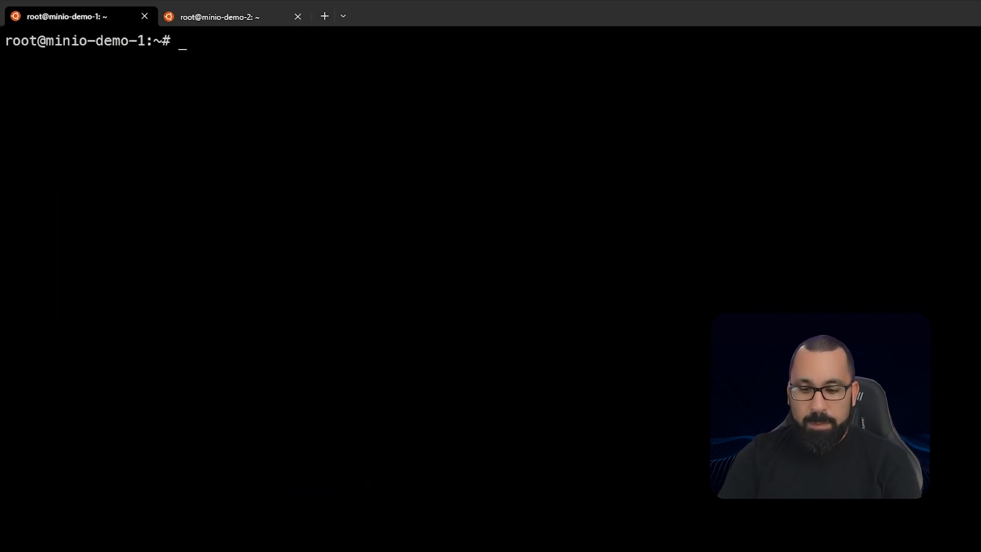
Step: Start a new bash shell and run kubectl krew to print its usage and command list
text(bash)
text(kubectl)
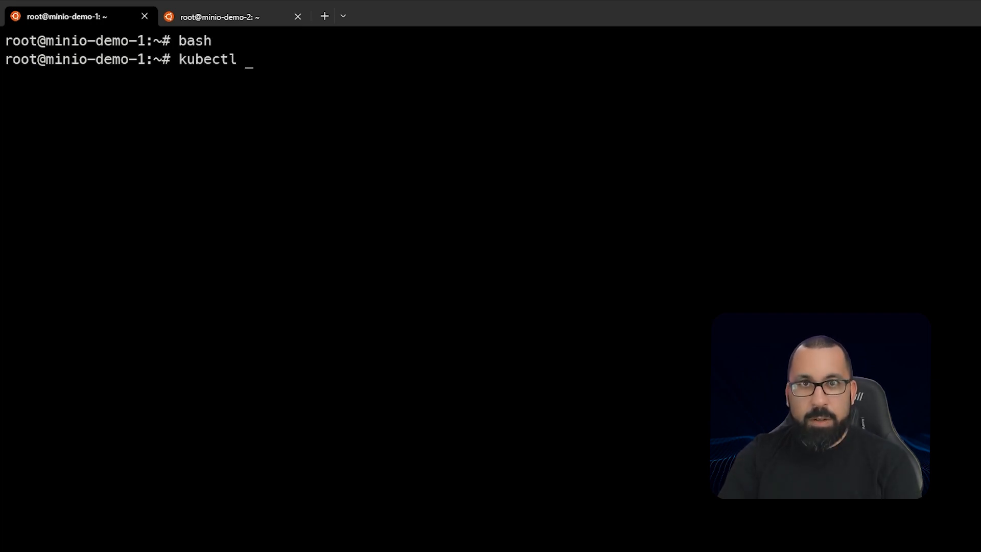
text(krew)
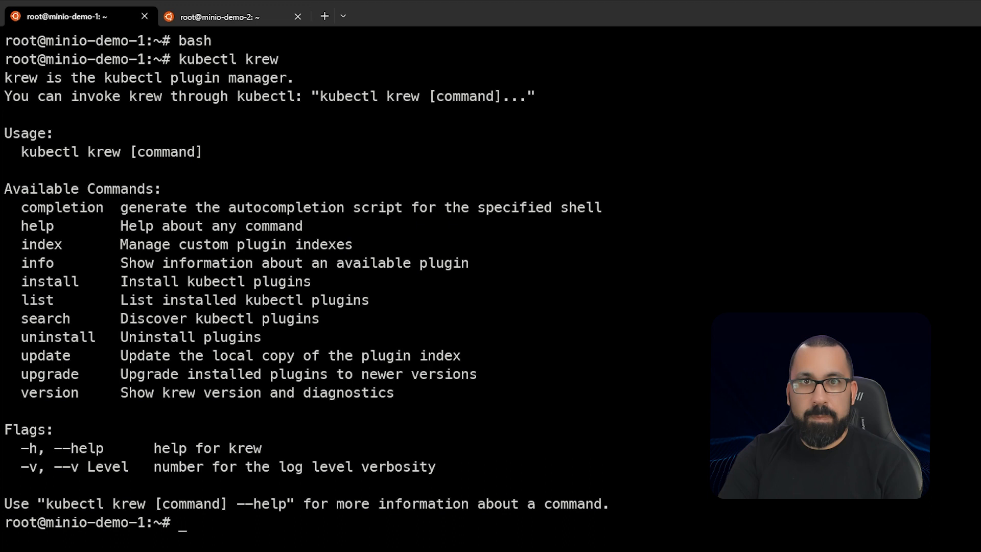
mouse_move(426, 285)
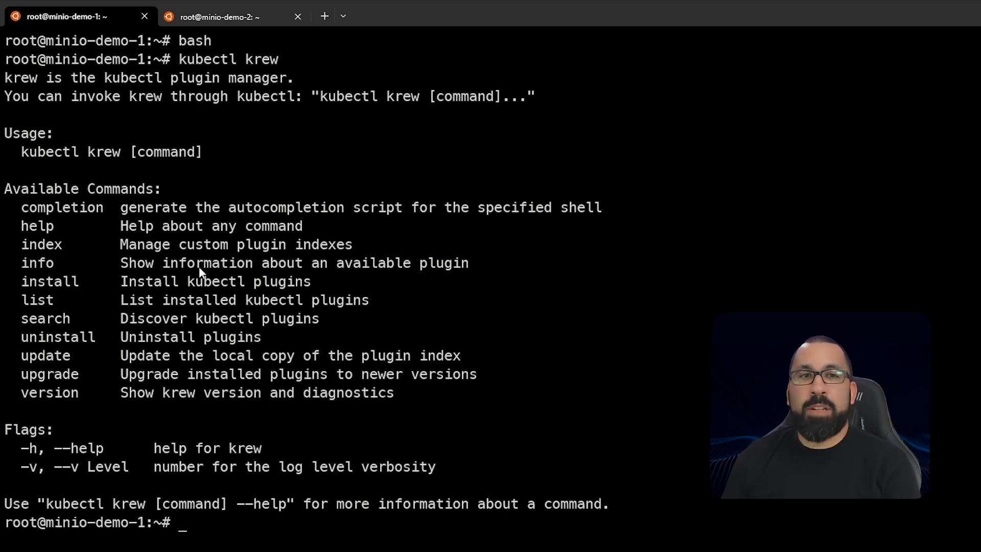
mouse_move(104, 209)
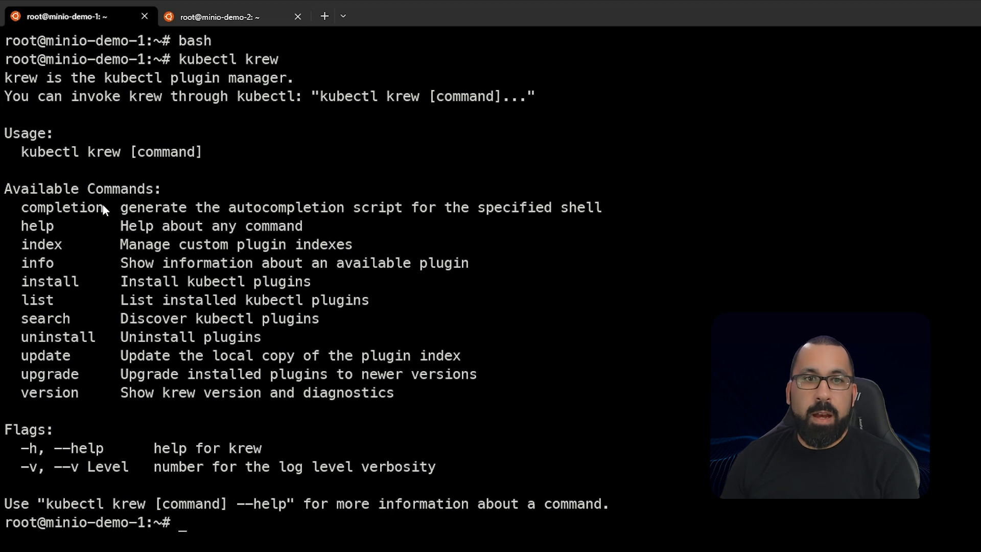
mouse_move(46, 303)
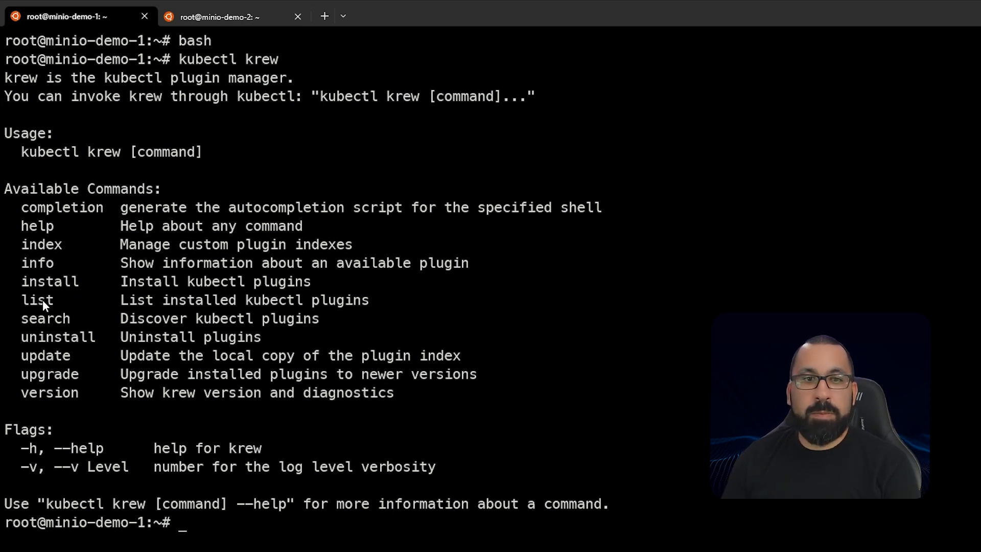
mouse_move(529, 402)
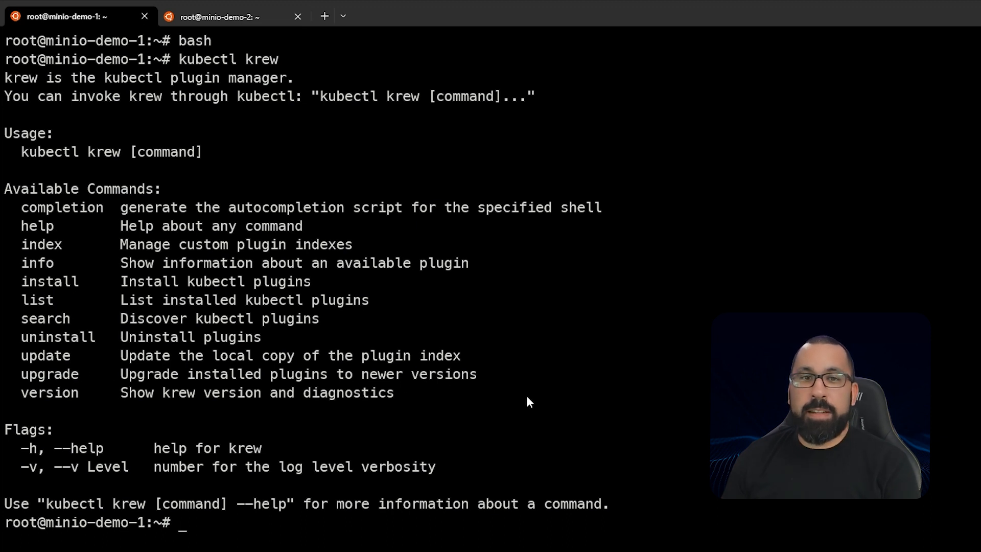